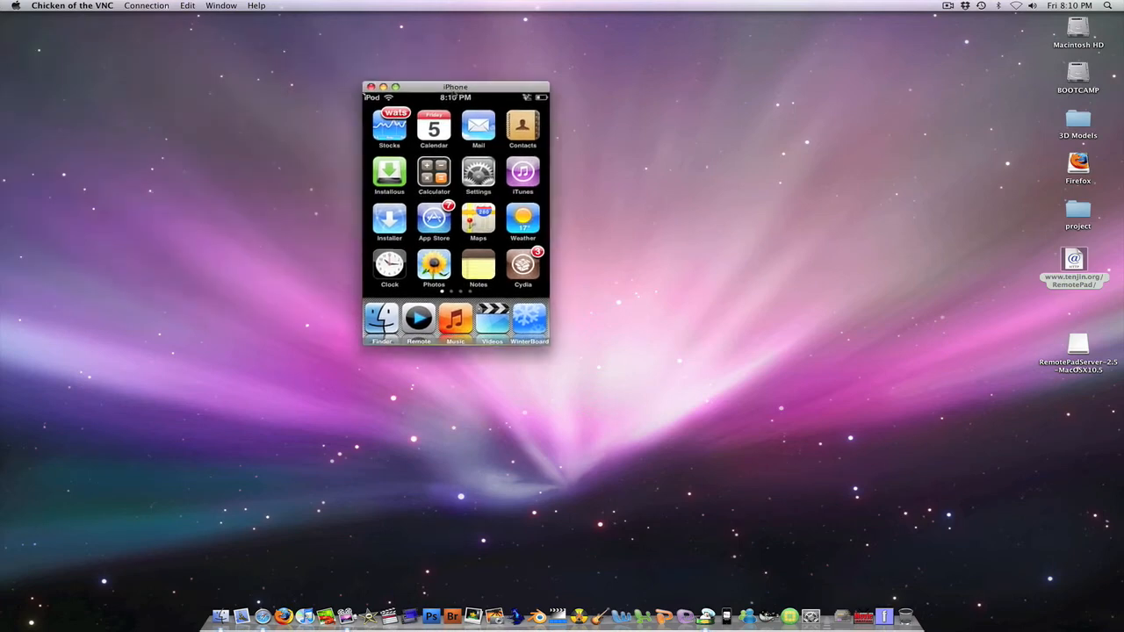
Drag the mirrored iPod VNC window to the centre of the desktop.
drag(455, 86, 586, 171)
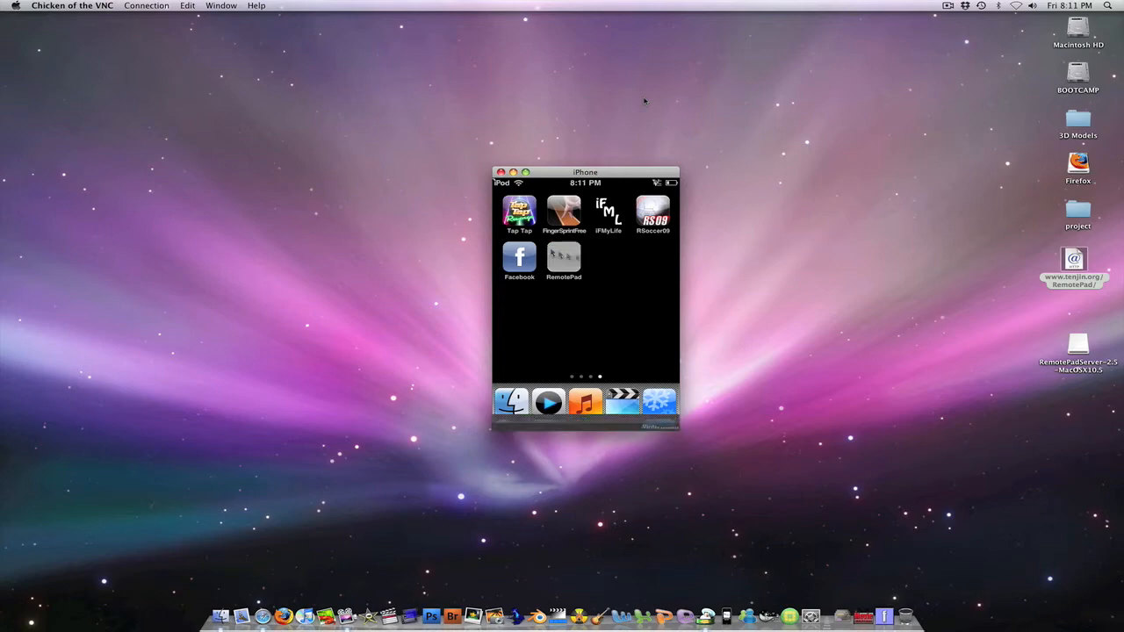
click(563, 257)
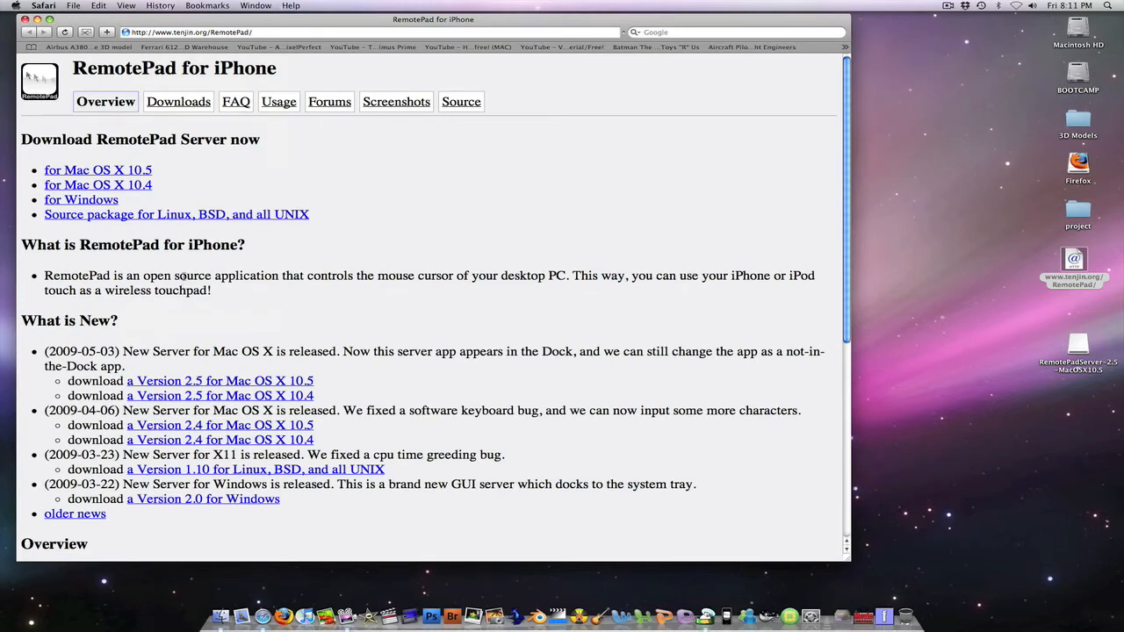
mouse_move(140, 156)
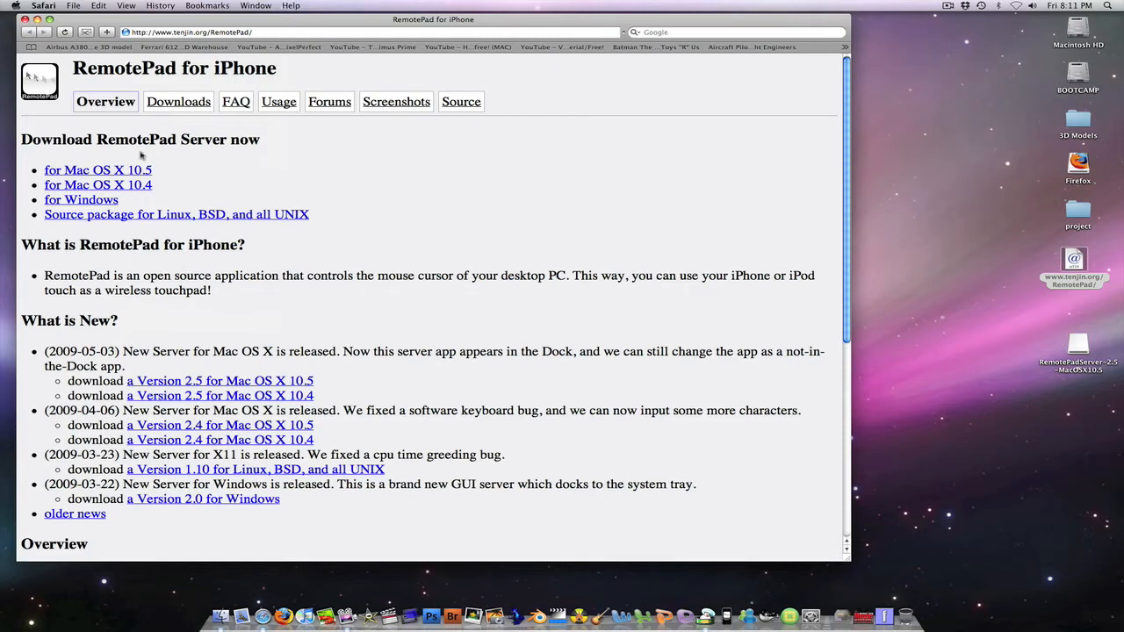
mouse_move(136, 152)
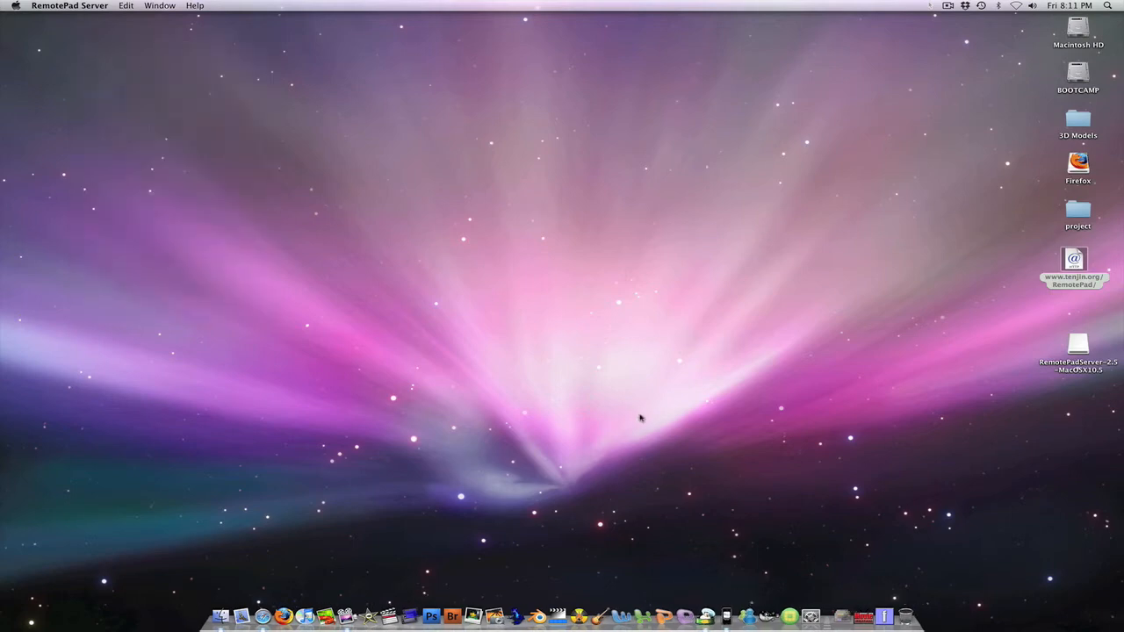
Reconnect Chicken of the VNC to the iPod at host 192.168.0.56.
right_click(707, 615)
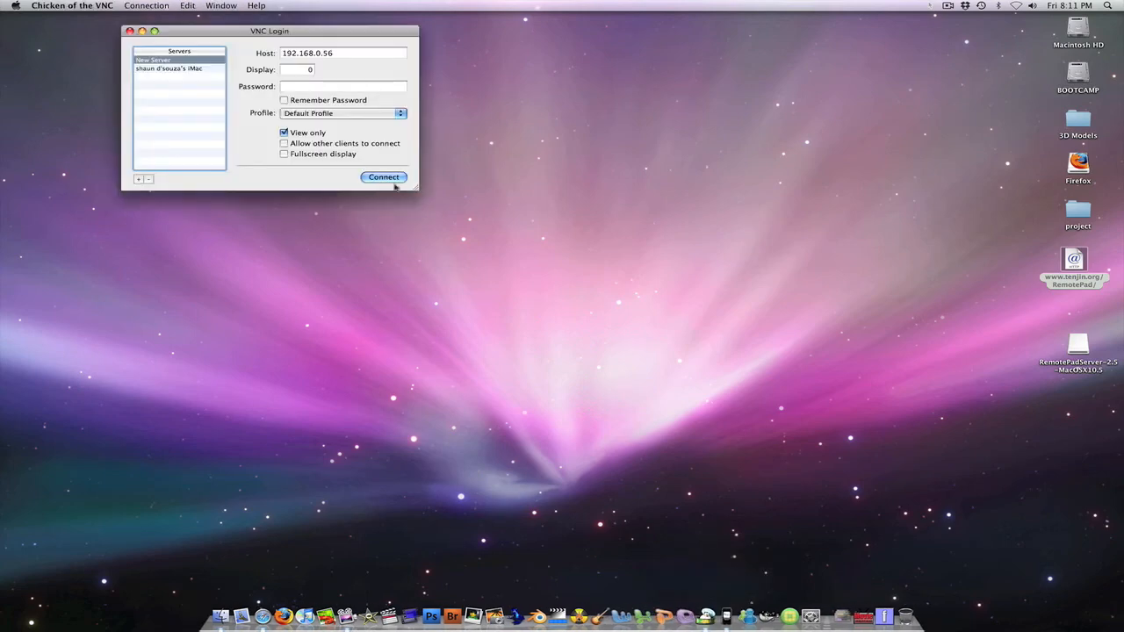
click(383, 176)
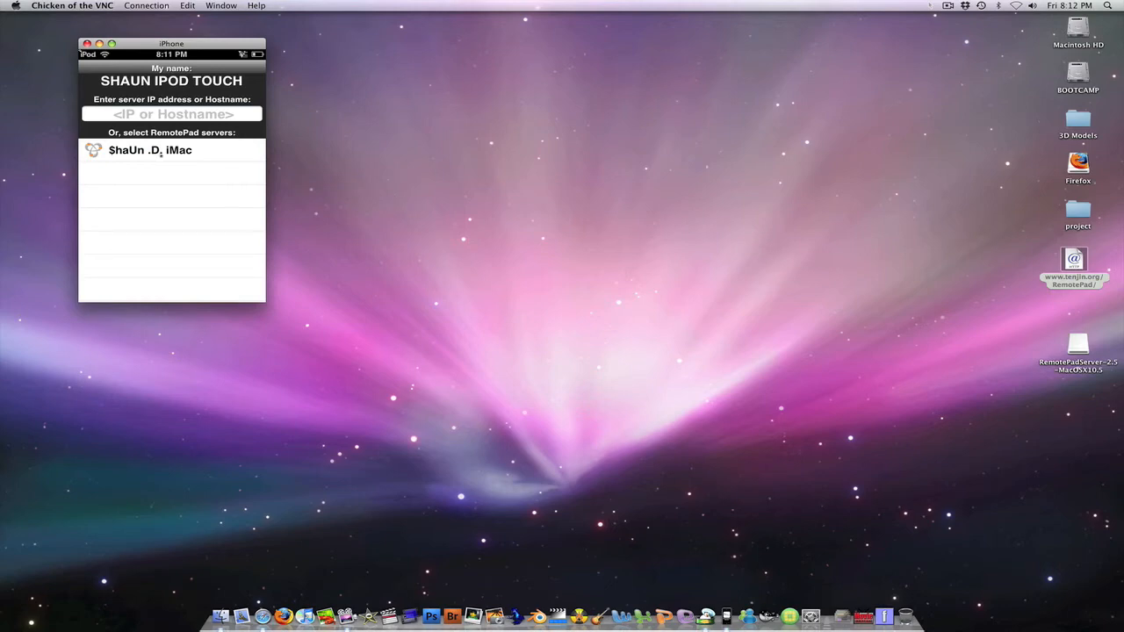
Select the iMac server in RemotePad to show the touchpad with mouse buttons.
click(150, 149)
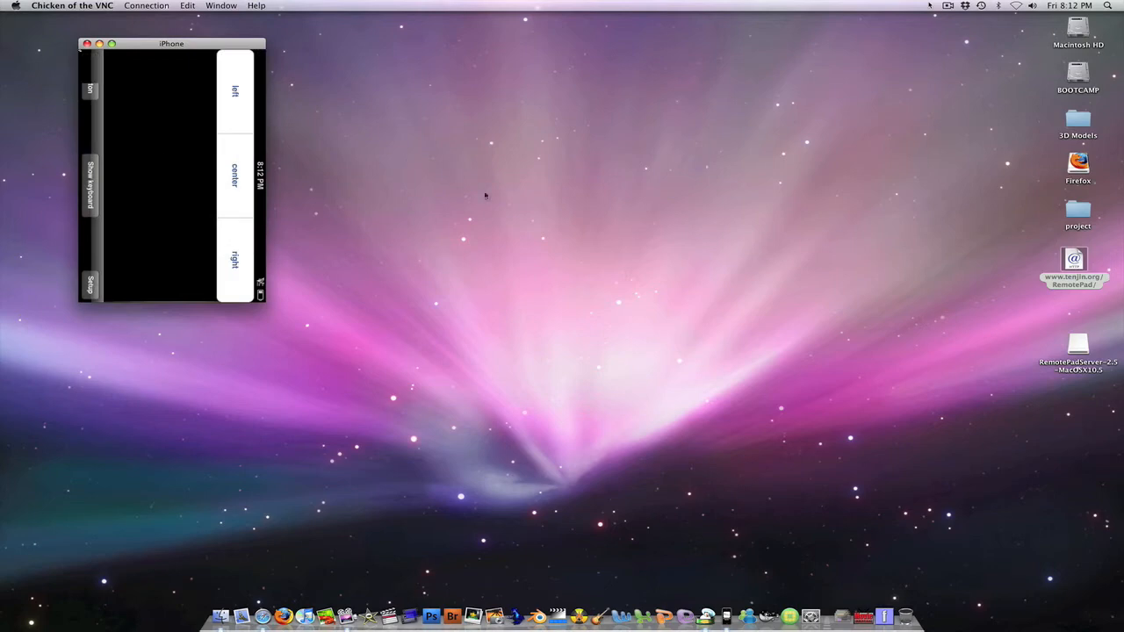
mouse_move(317, 111)
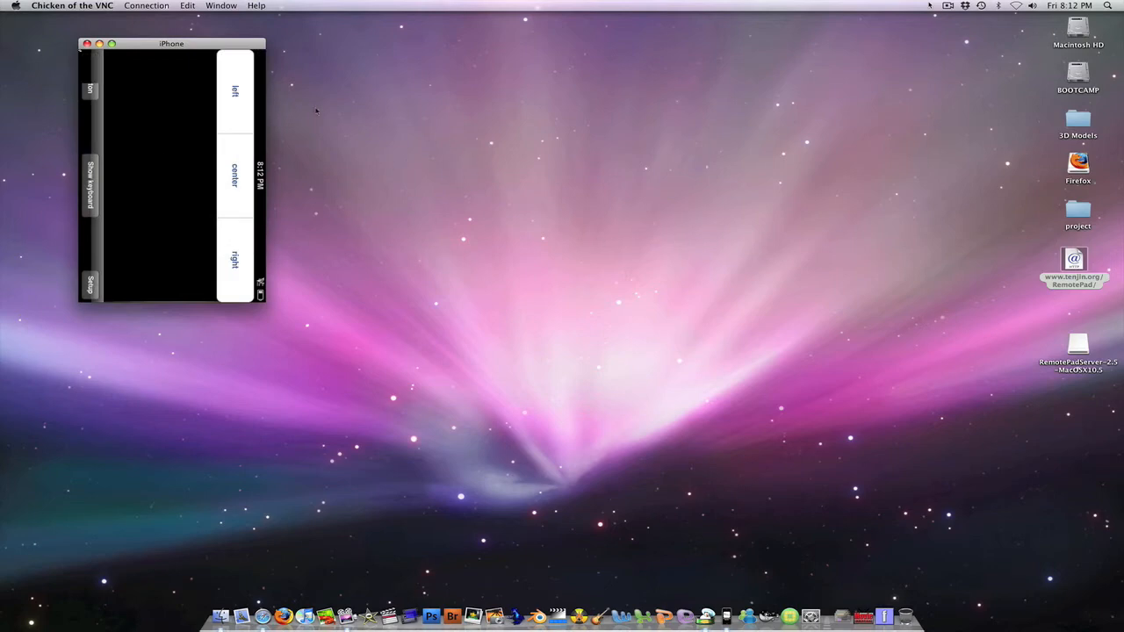
mouse_move(420, 189)
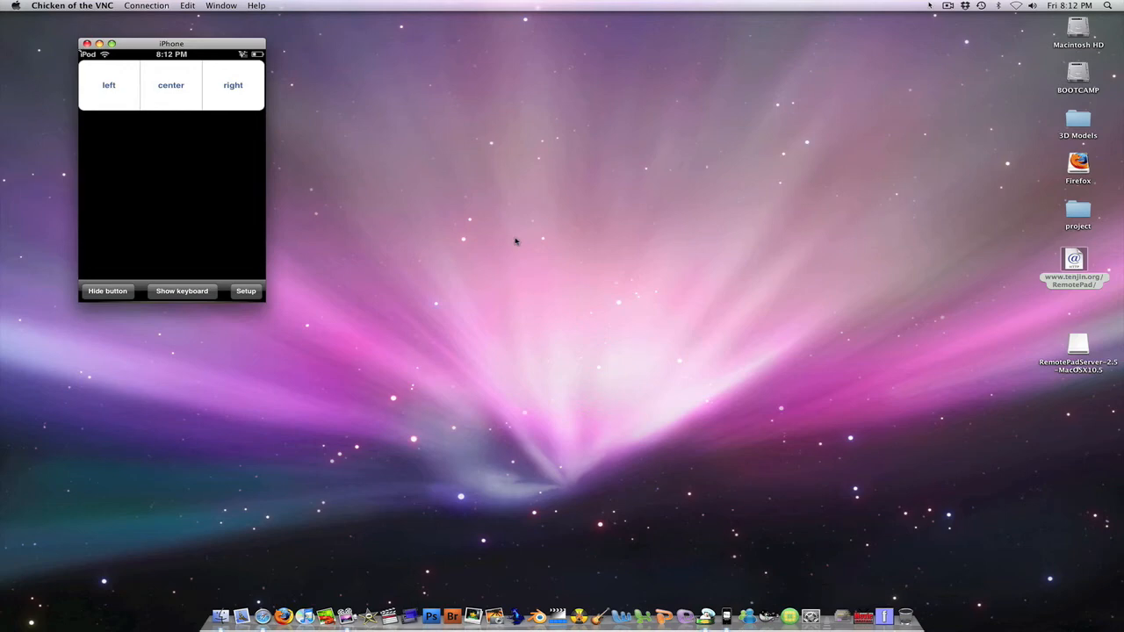
click(170, 84)
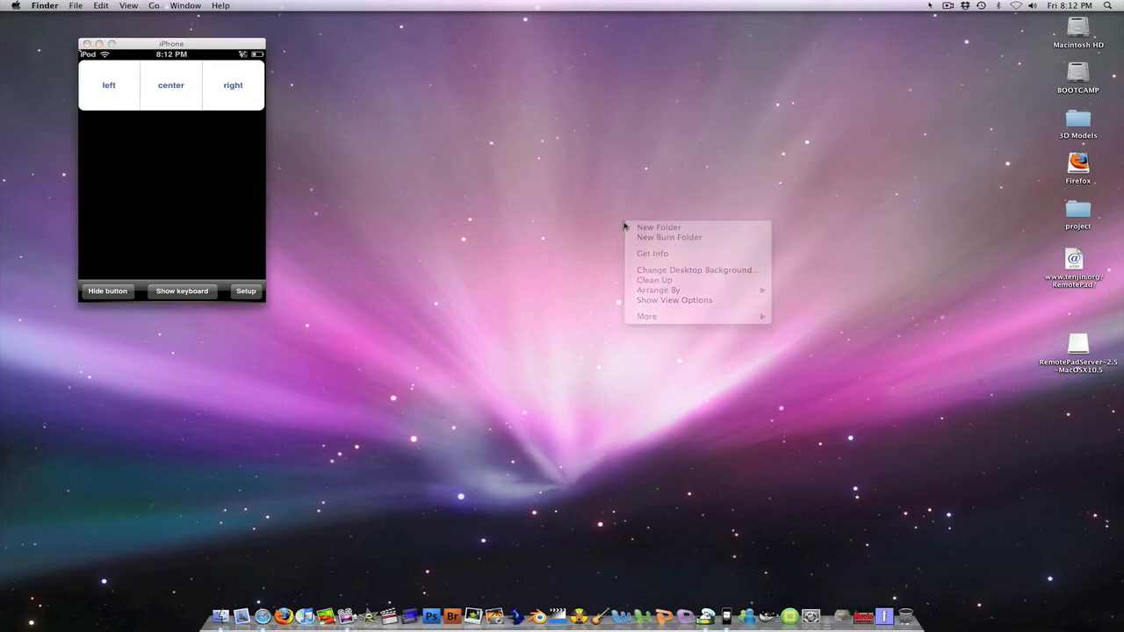
click(623, 227)
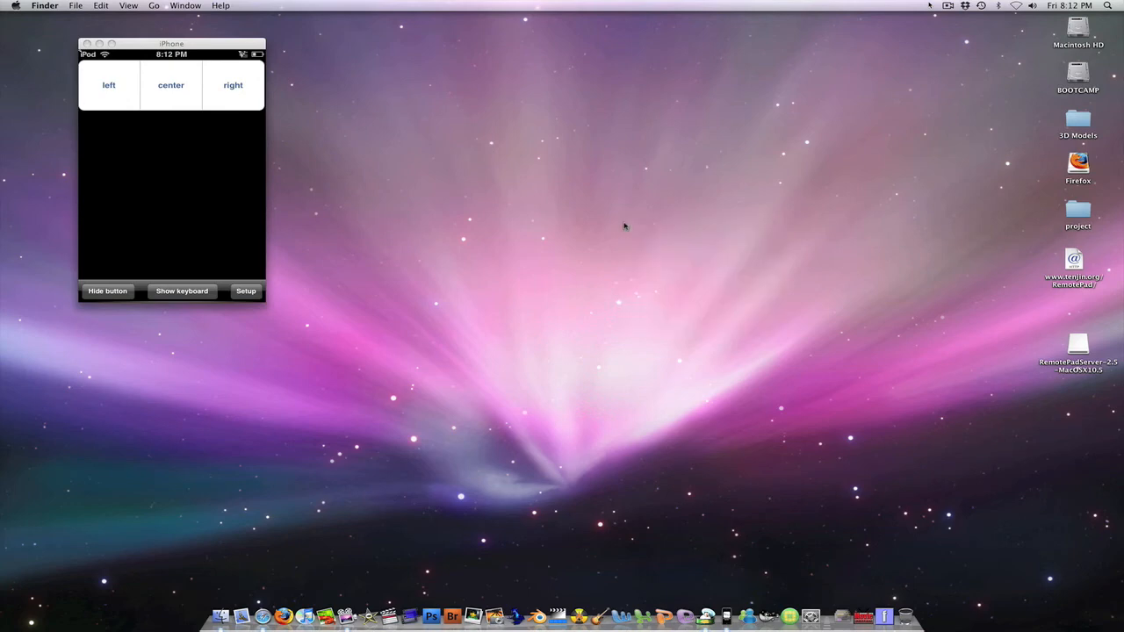
mouse_move(667, 231)
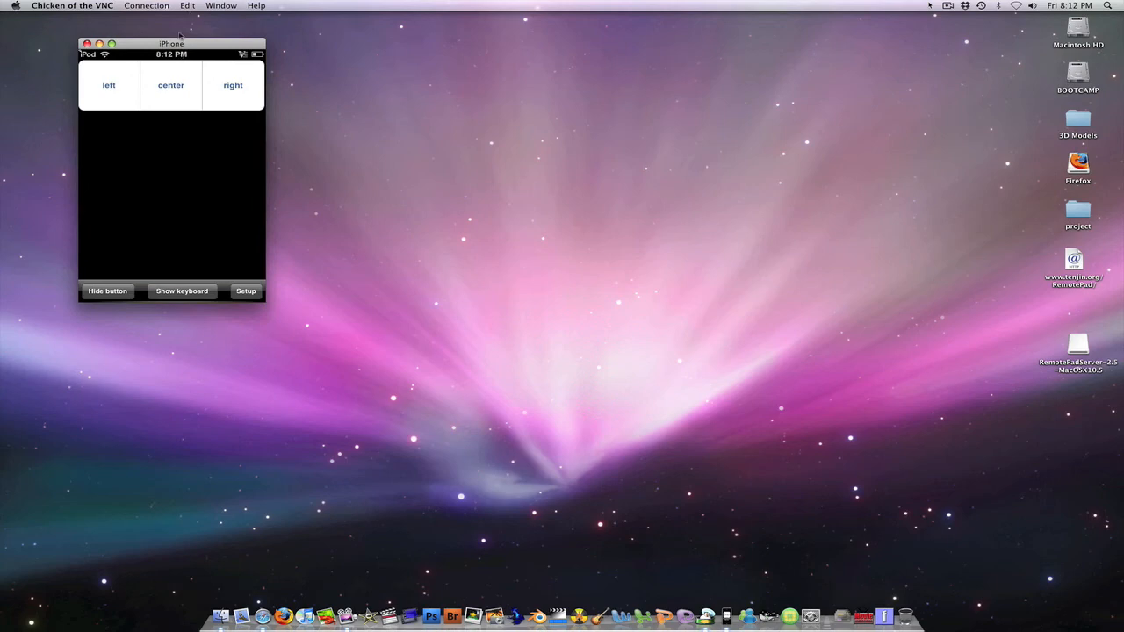
mouse_move(533, 34)
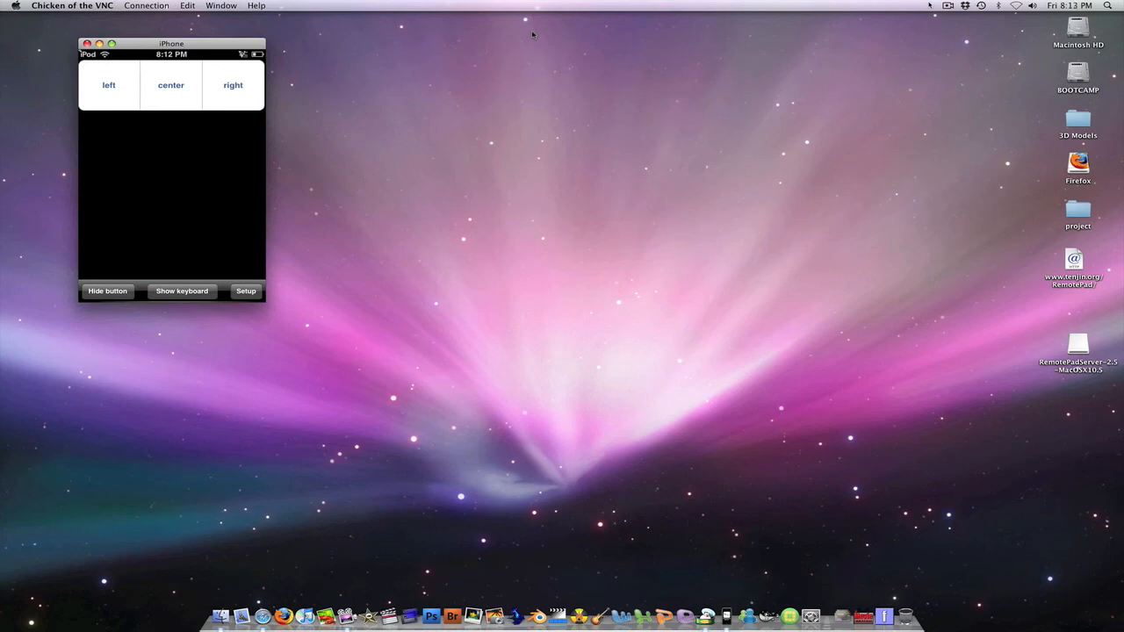
mouse_move(238, 277)
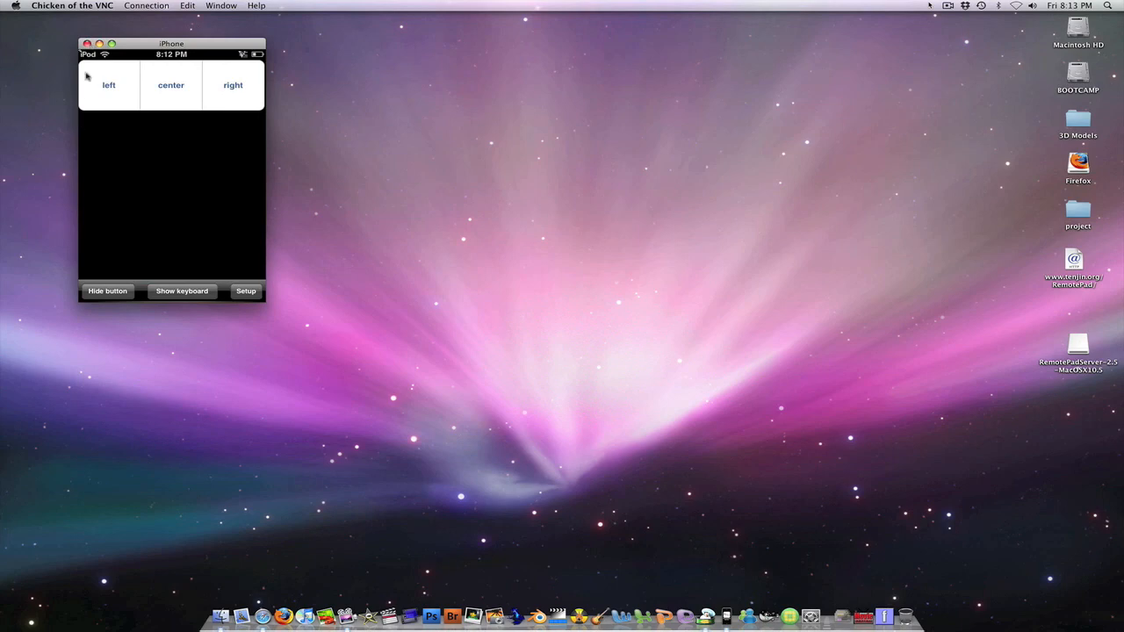
mouse_move(103, 54)
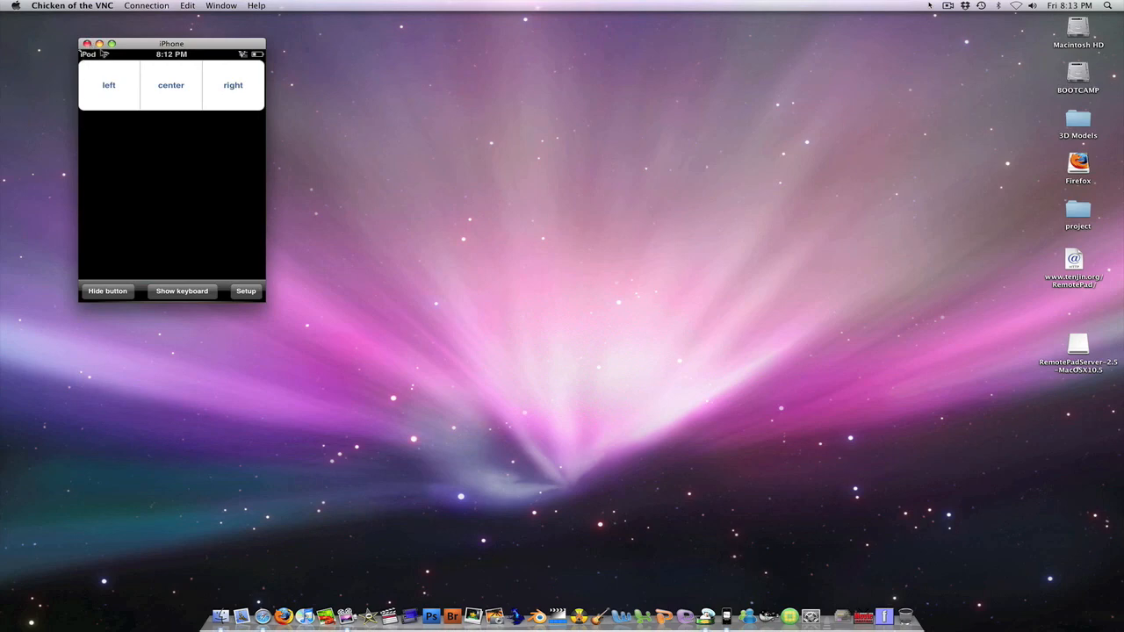